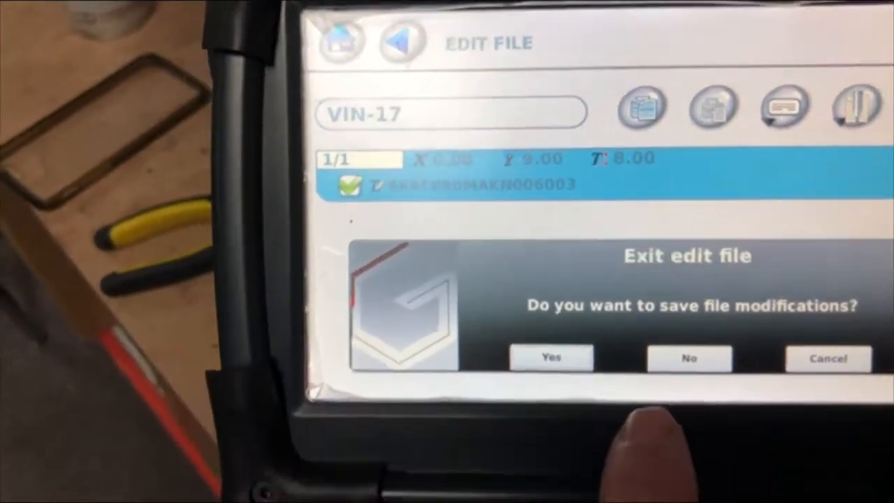
- Cancel the 'Exit edit file' save prompt and return to editing VIN-17
{"action": "left_click", "coordinate": [688, 358]}
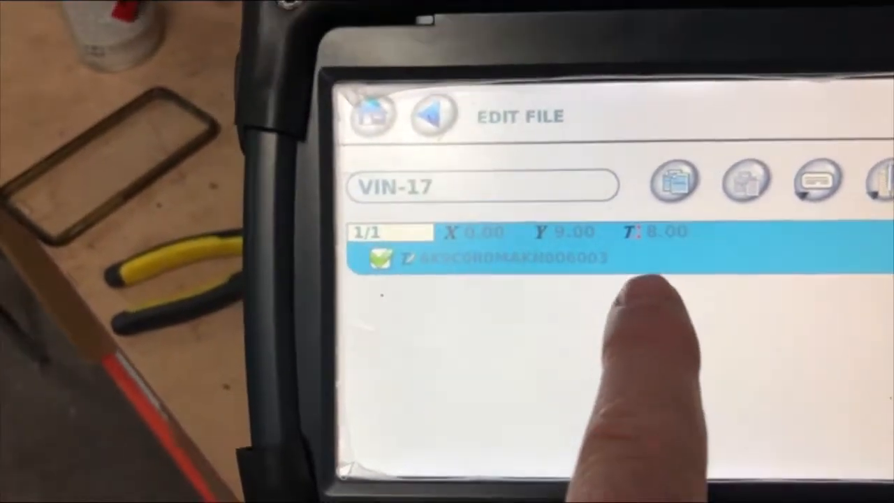